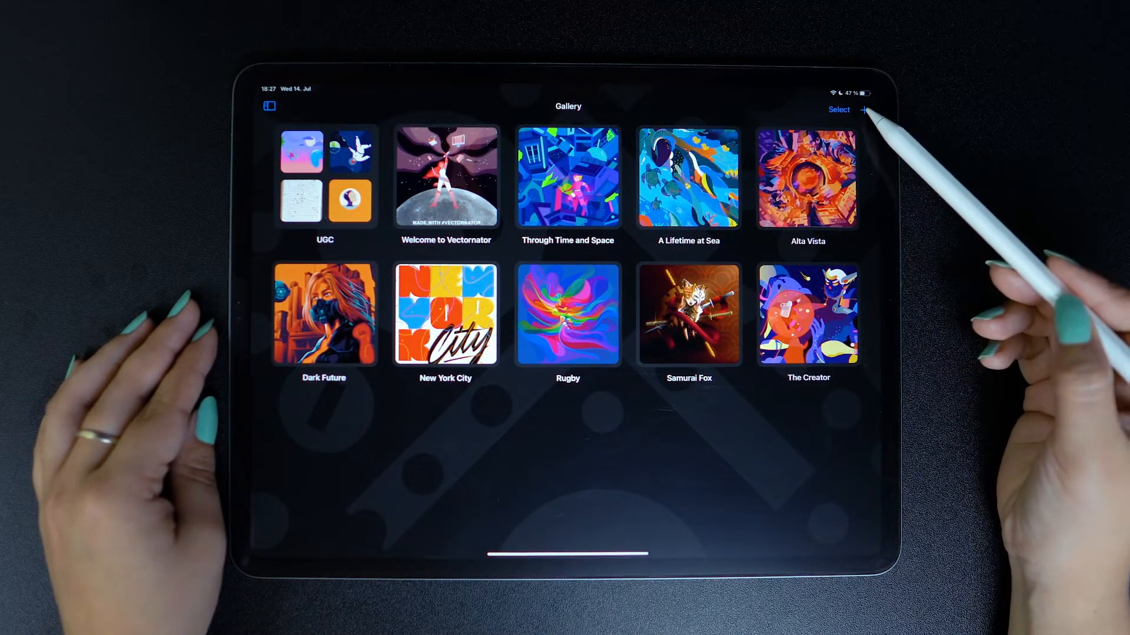
Step: Create a blank document from the A0 paper template and close it back to the gallery
{"action": "left_click", "coordinate": [863, 109]}
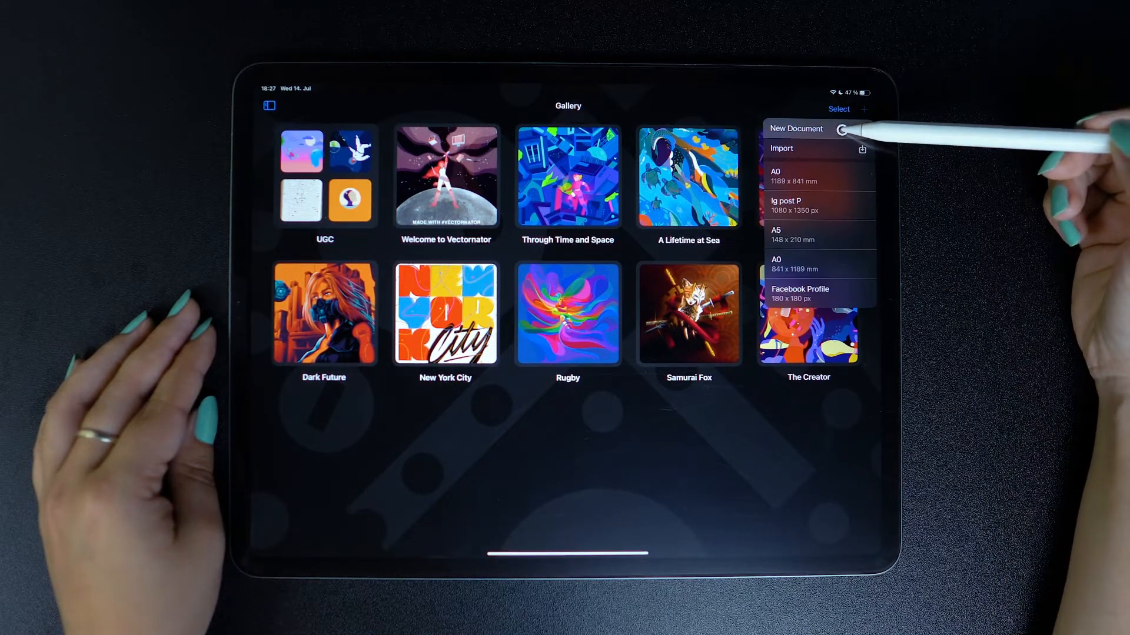
{"action": "left_click", "coordinate": [796, 128]}
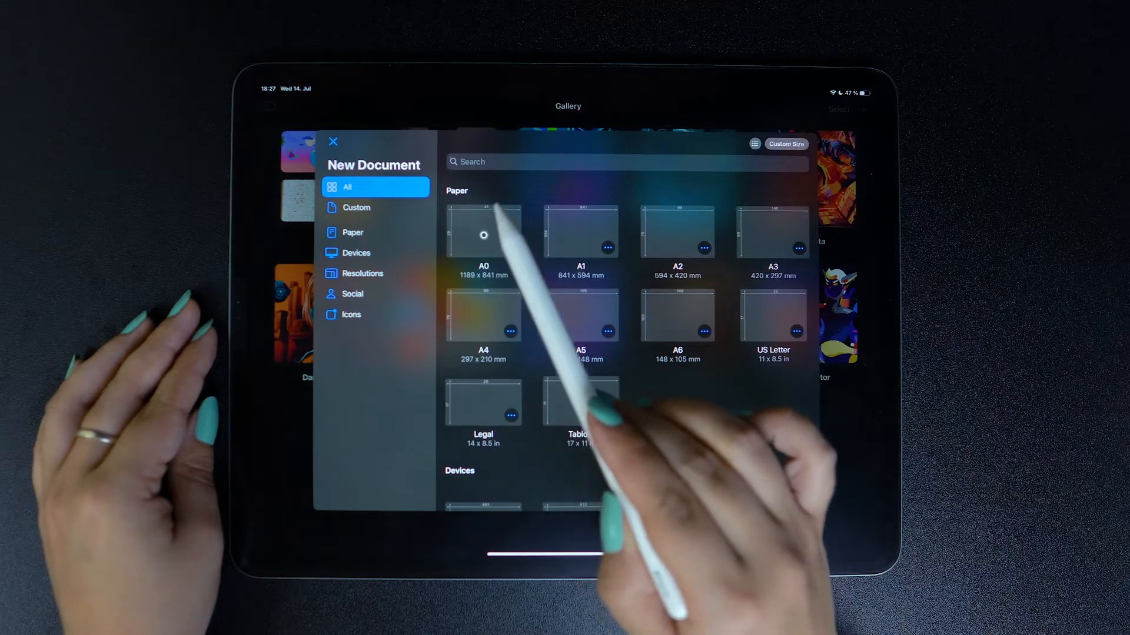
{"action": "left_click", "coordinate": [484, 231]}
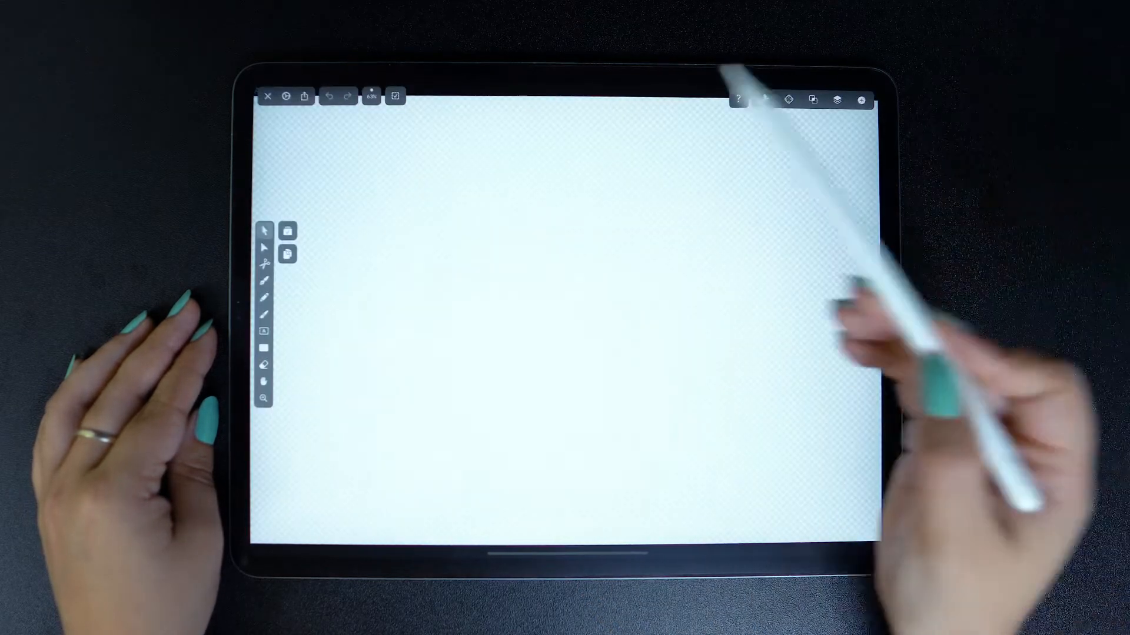
{"action": "left_click", "coordinate": [275, 97]}
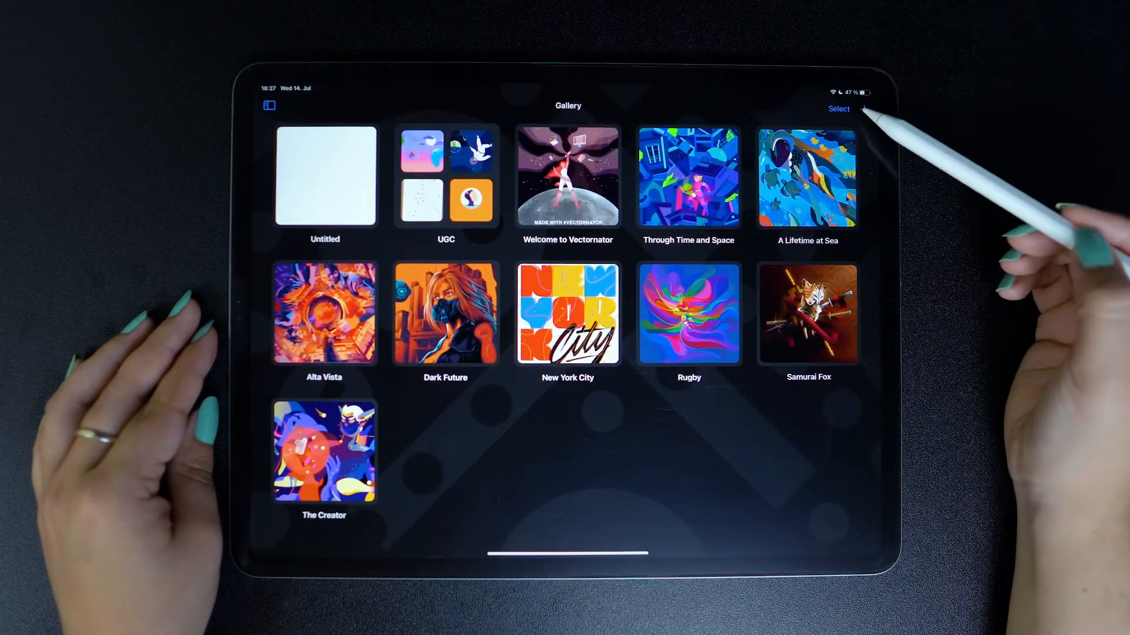
Step: Reopen the template sheet and browse the Custom, Paper and Social preset groups
{"action": "left_click", "coordinate": [863, 109]}
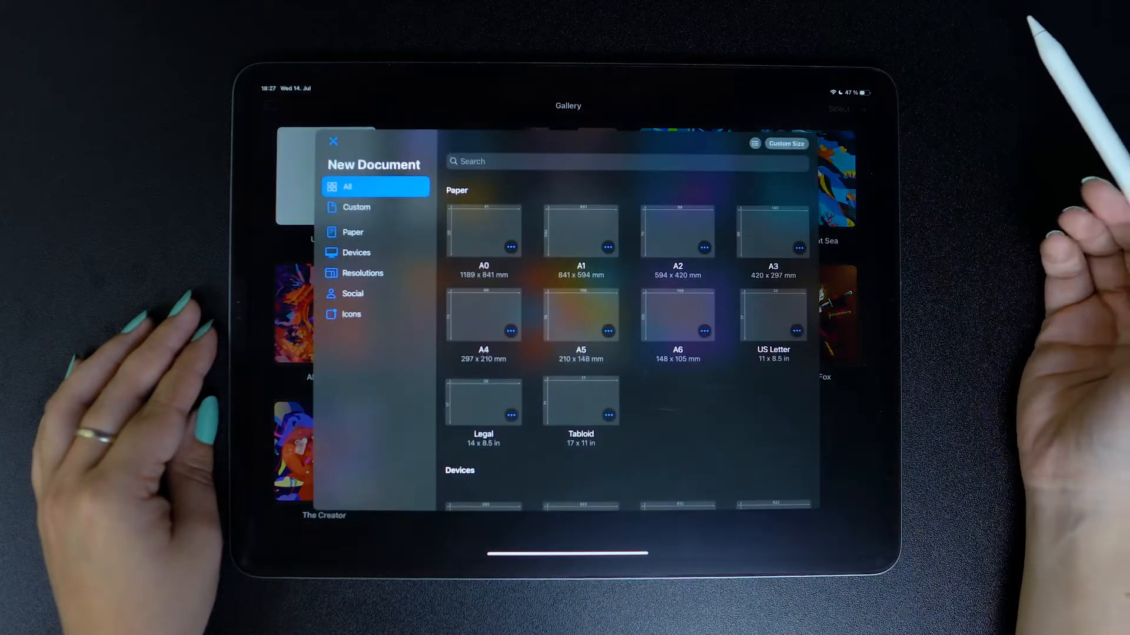
{"action": "scroll", "scroll_direction": "down", "scroll_amount": 3}
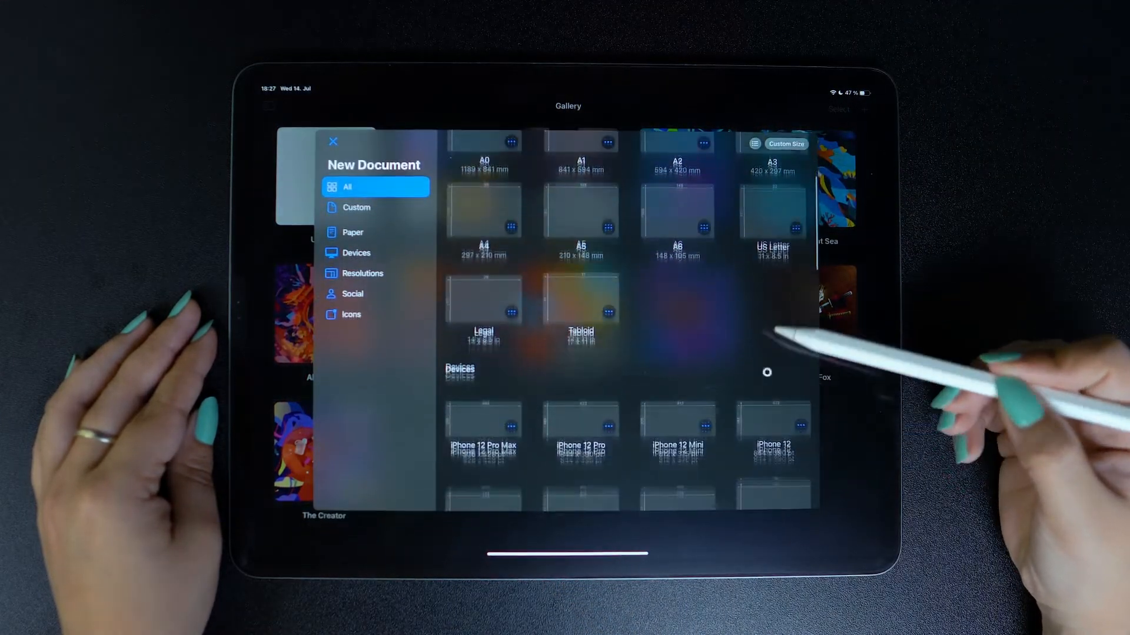
{"action": "scroll", "scroll_direction": "down", "scroll_amount": 3}
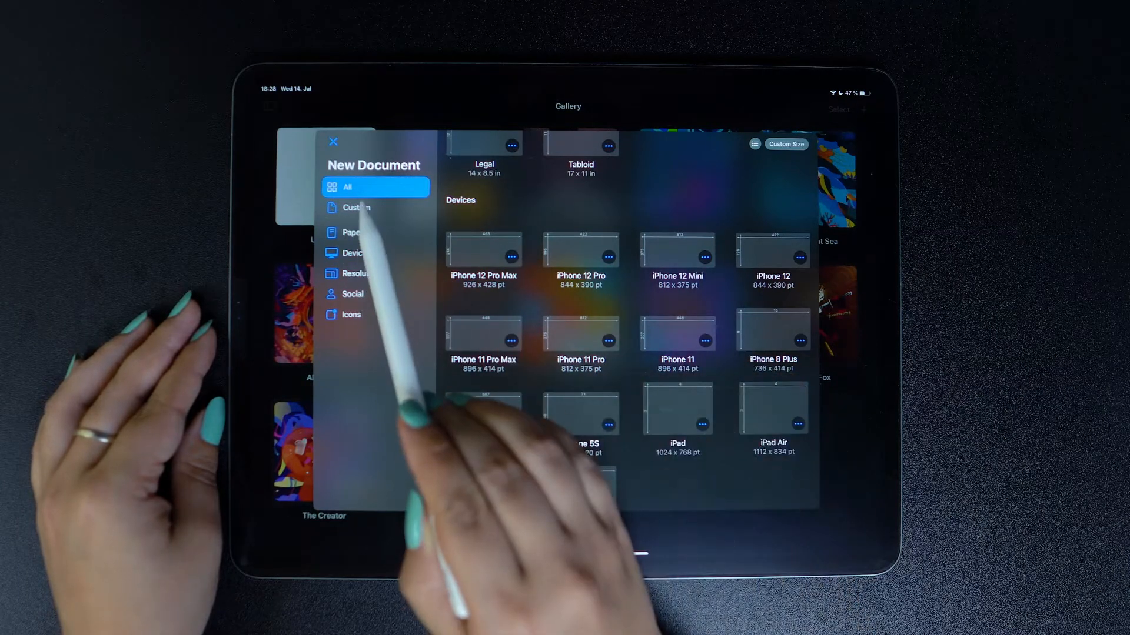
{"action": "left_click", "coordinate": [375, 207]}
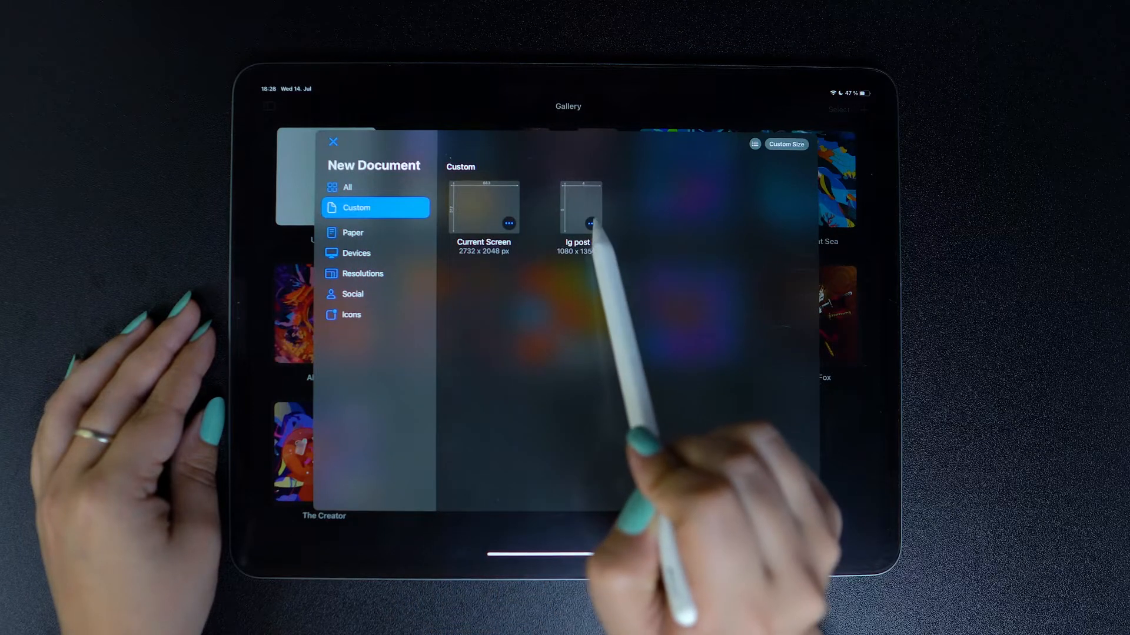
{"action": "left_click", "coordinate": [353, 232]}
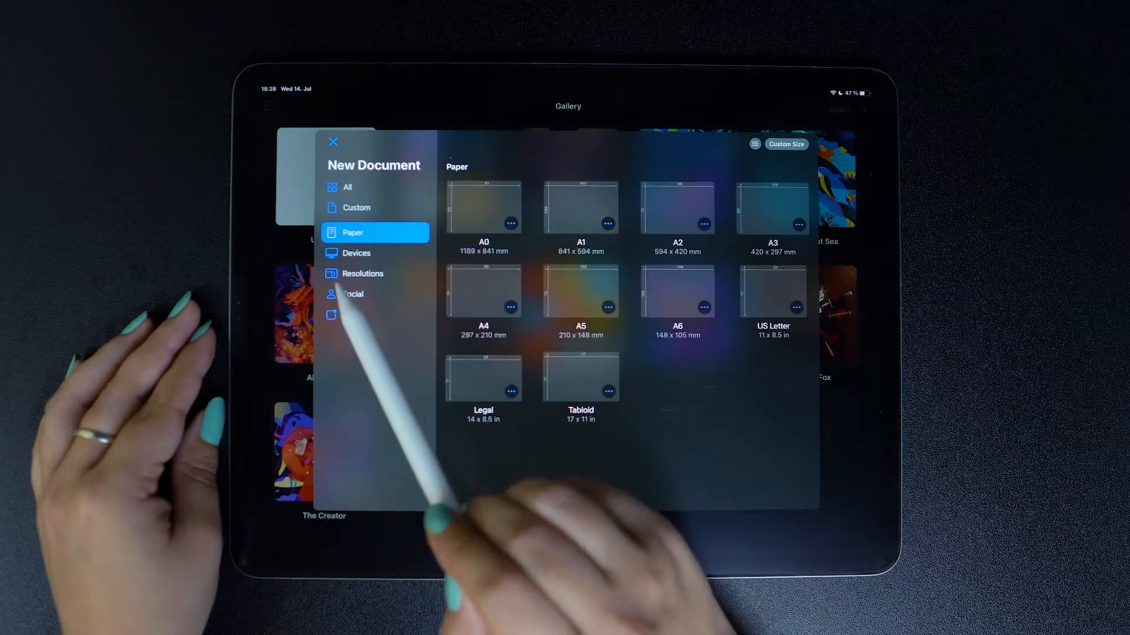
{"action": "left_click", "coordinate": [353, 295]}
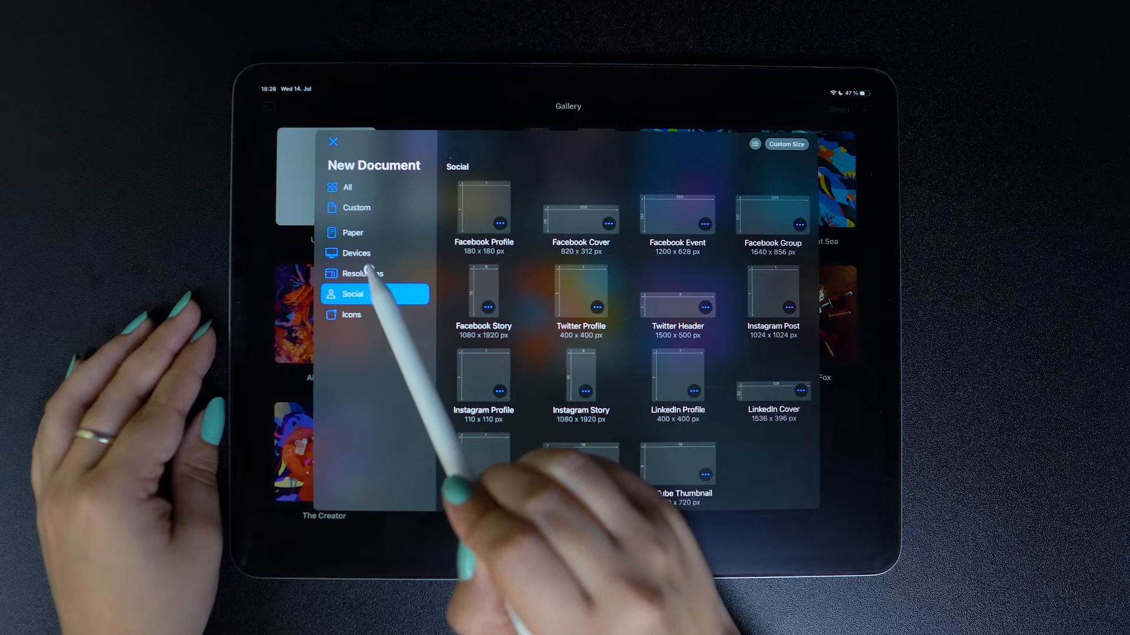
Step: Browse the Resolutions and Devices groups, then show All templates together
{"action": "left_click", "coordinate": [363, 273]}
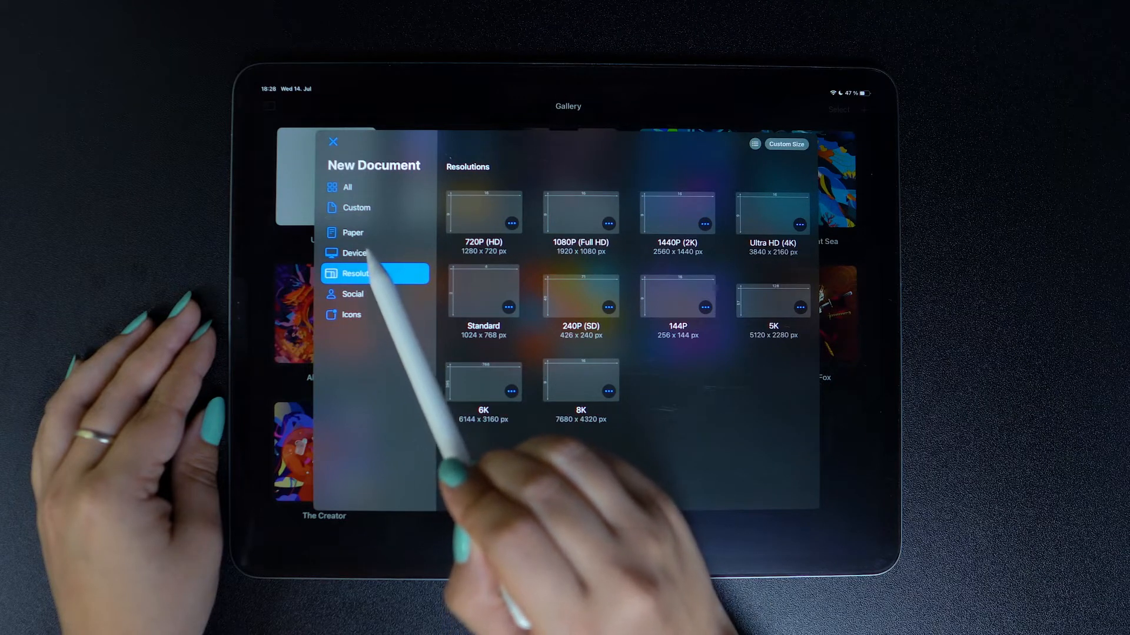
{"action": "left_click", "coordinate": [354, 253]}
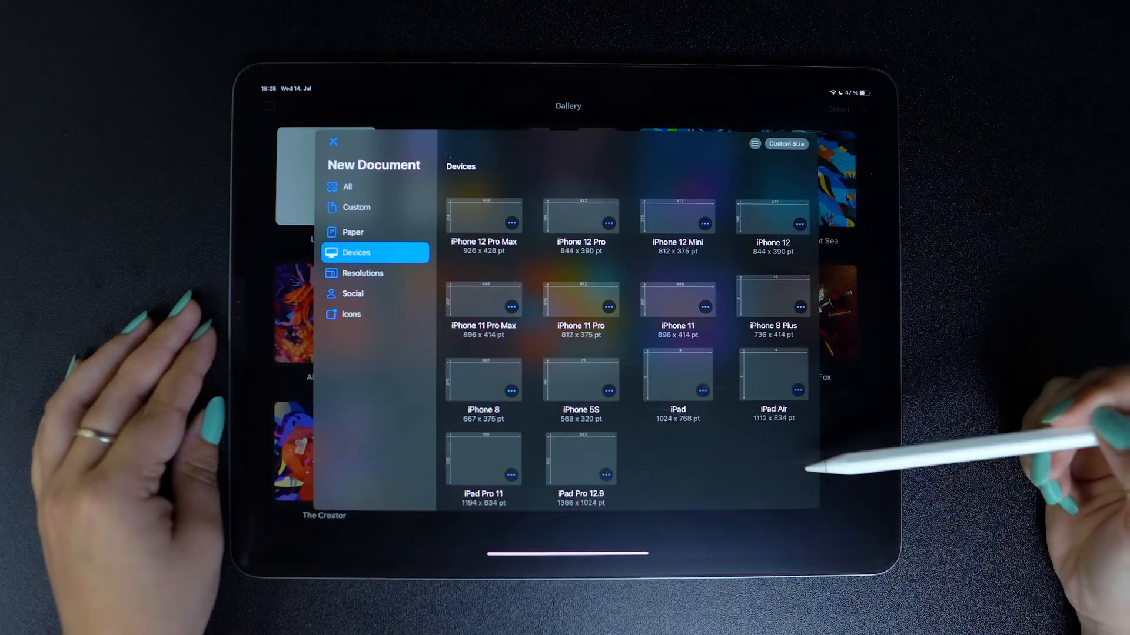
{"action": "left_click", "coordinate": [353, 293]}
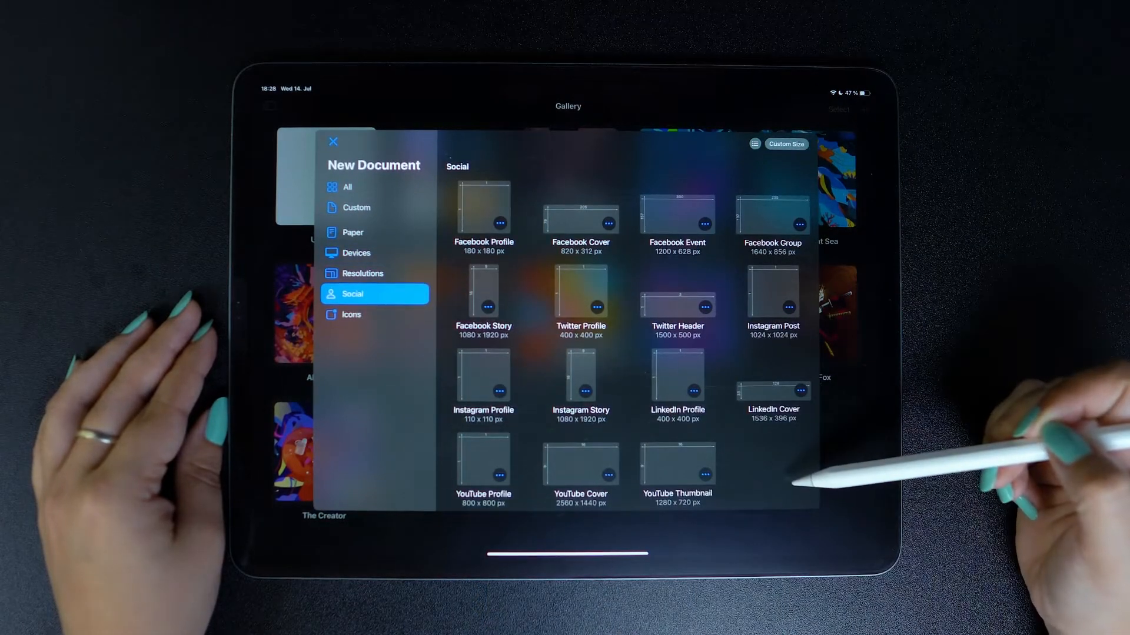
{"action": "left_click", "coordinate": [347, 186]}
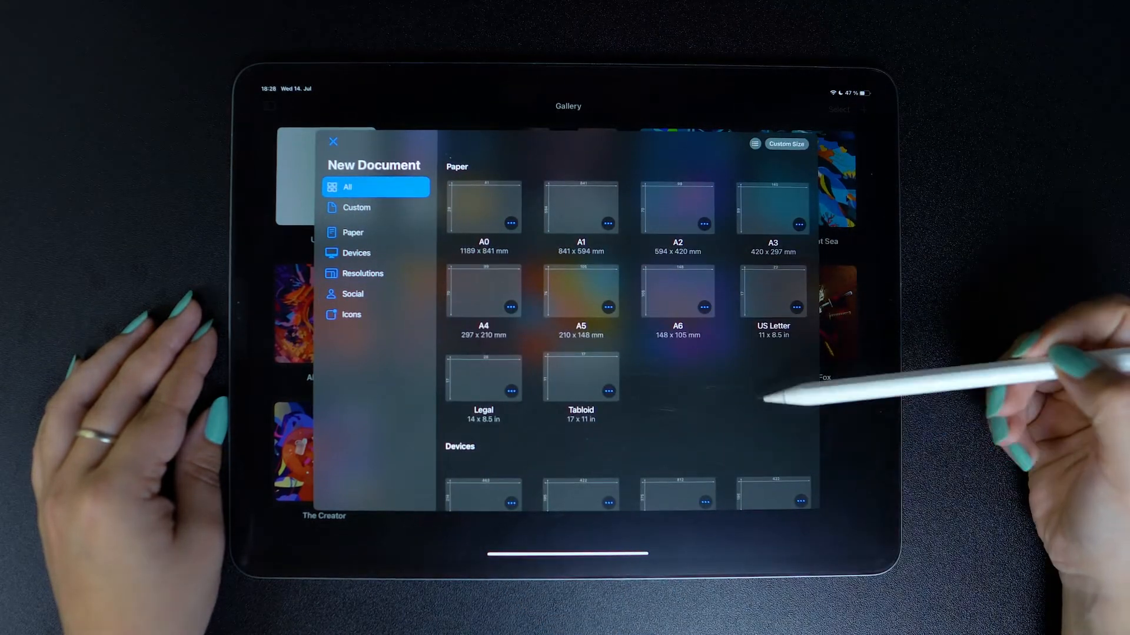
{"action": "left_click", "coordinate": [754, 144]}
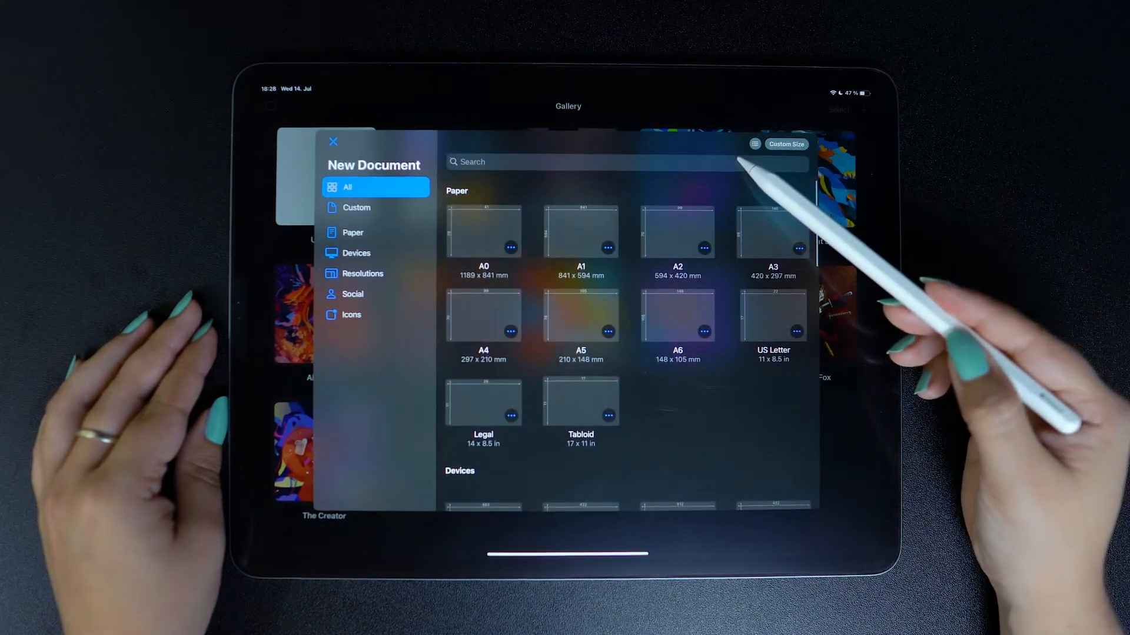
{"action": "left_click", "coordinate": [591, 162]}
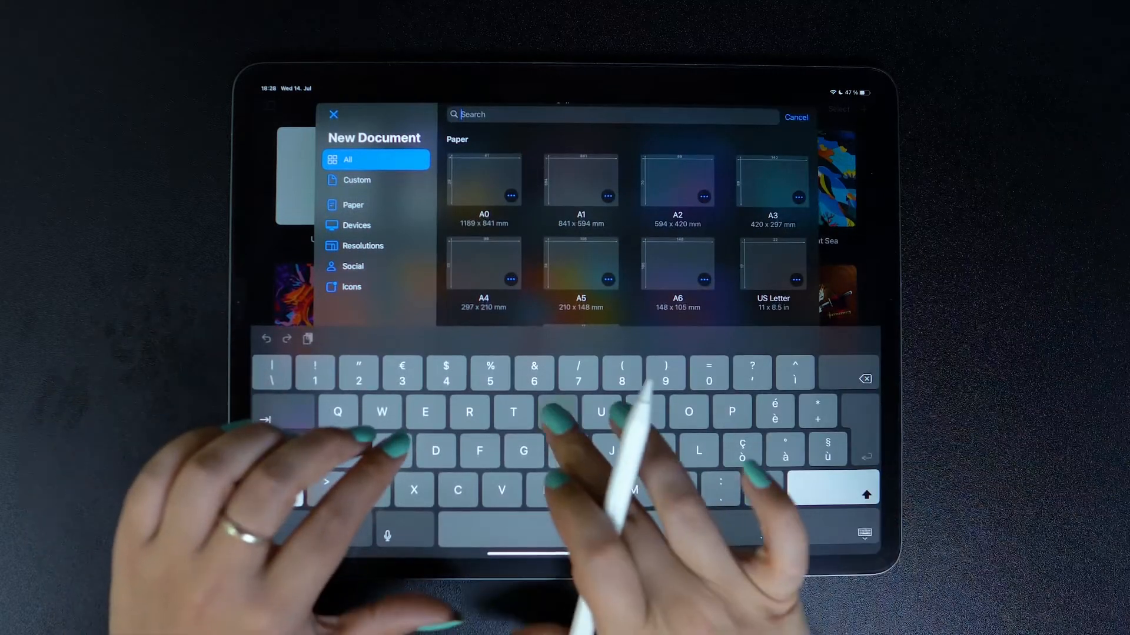
{"action": "type", "text": "You"}
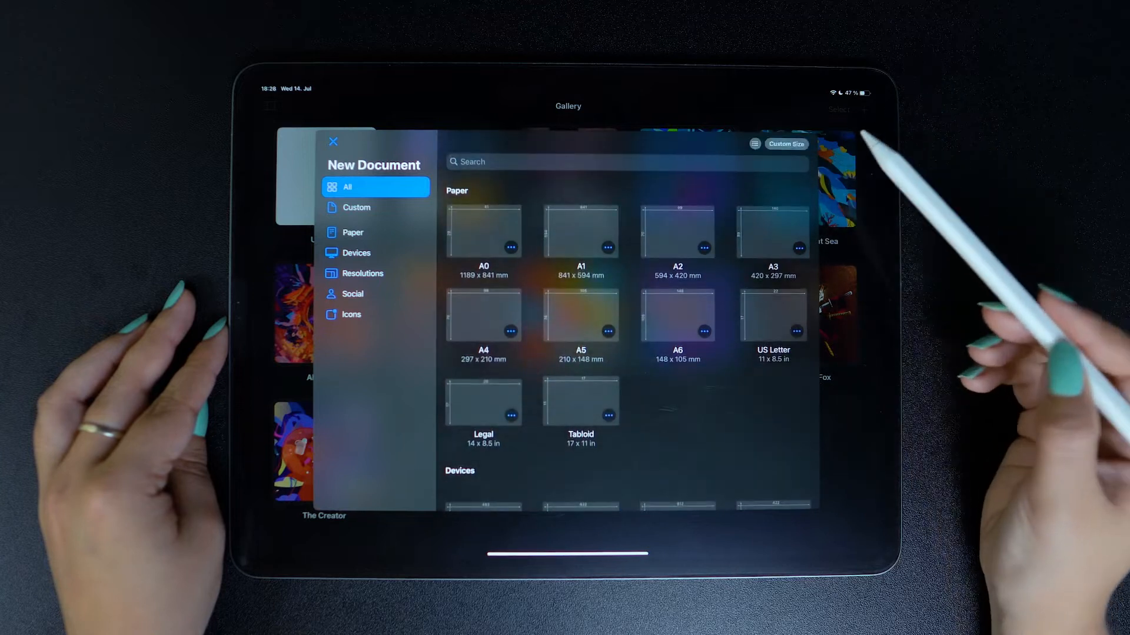
{"action": "mouse_move", "coordinate": [763, 158]}
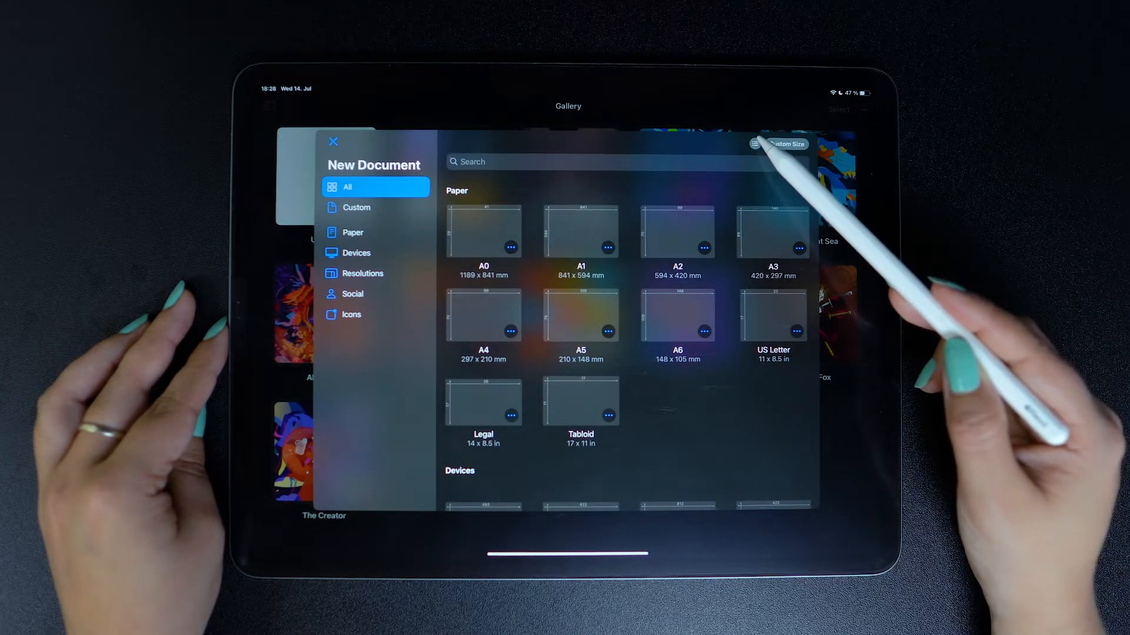
Step: Switch the templates to portrait orientation and show only the Social presets
{"action": "left_click", "coordinate": [754, 144]}
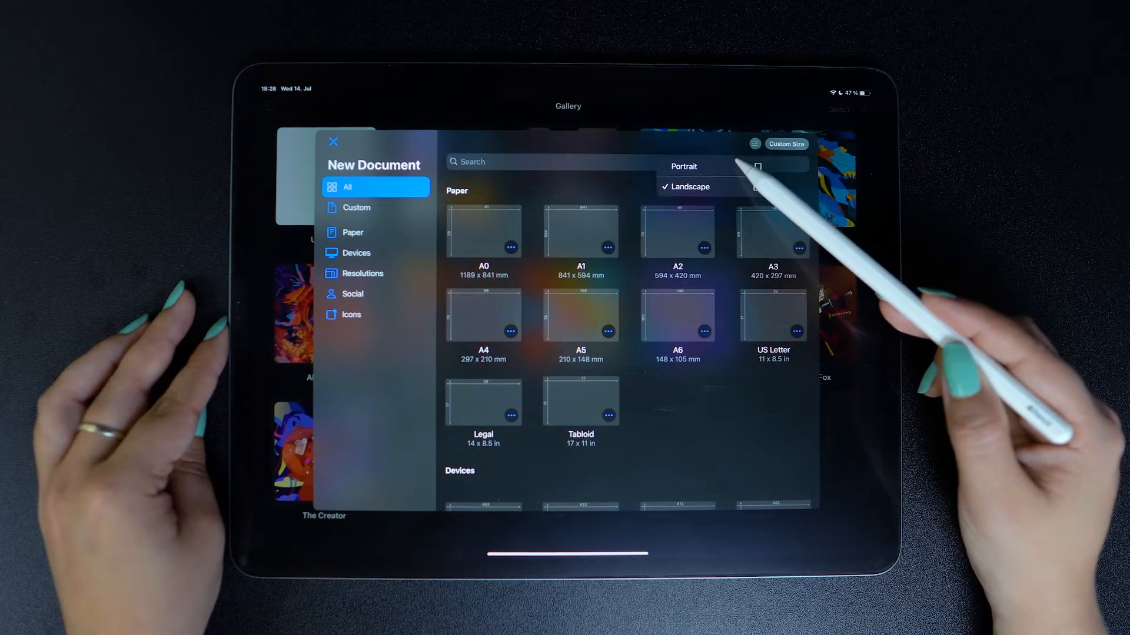
{"action": "left_click", "coordinate": [683, 167]}
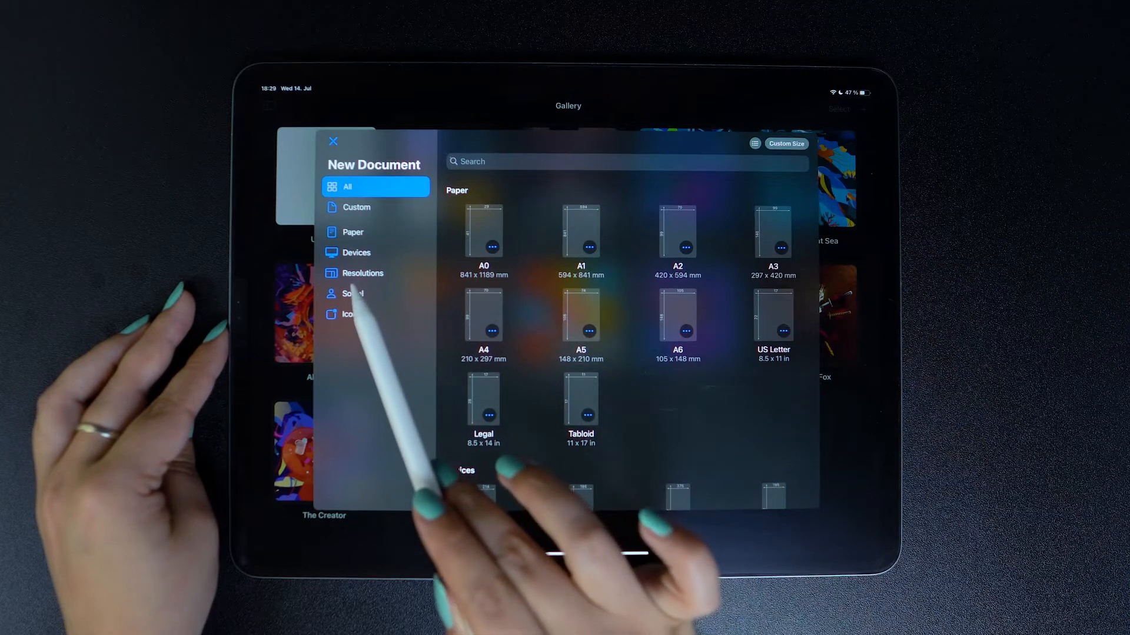
{"action": "left_click", "coordinate": [353, 293]}
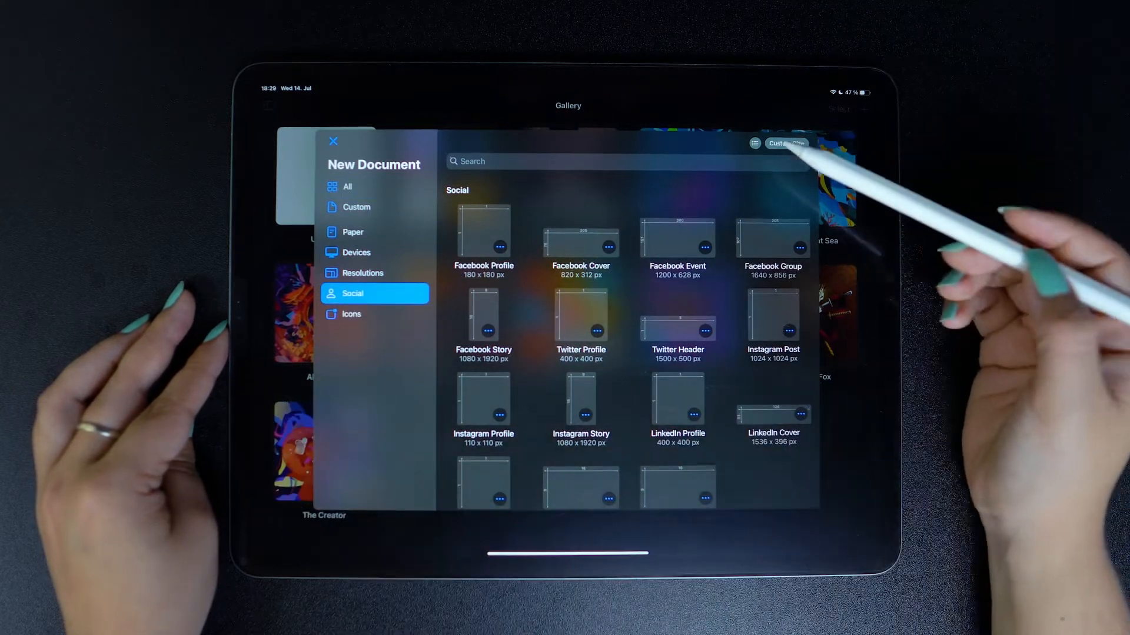
{"action": "left_click", "coordinate": [754, 143]}
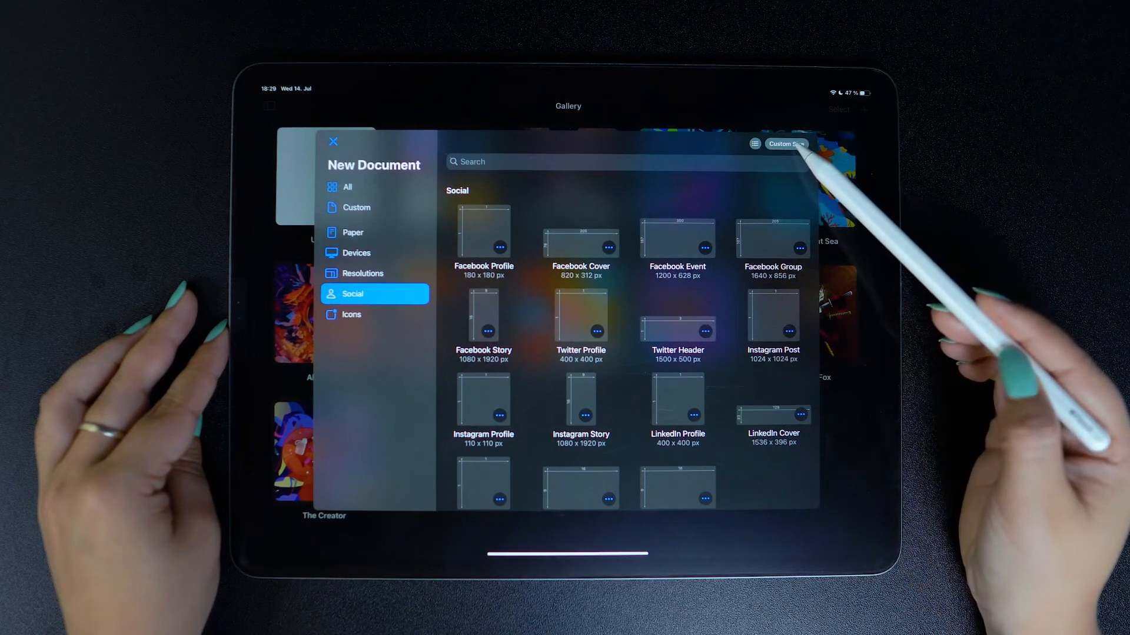
Step: Fill the custom-size form: name New doc, 1080 × 1080, units in pixels
{"action": "left_click", "coordinate": [786, 144]}
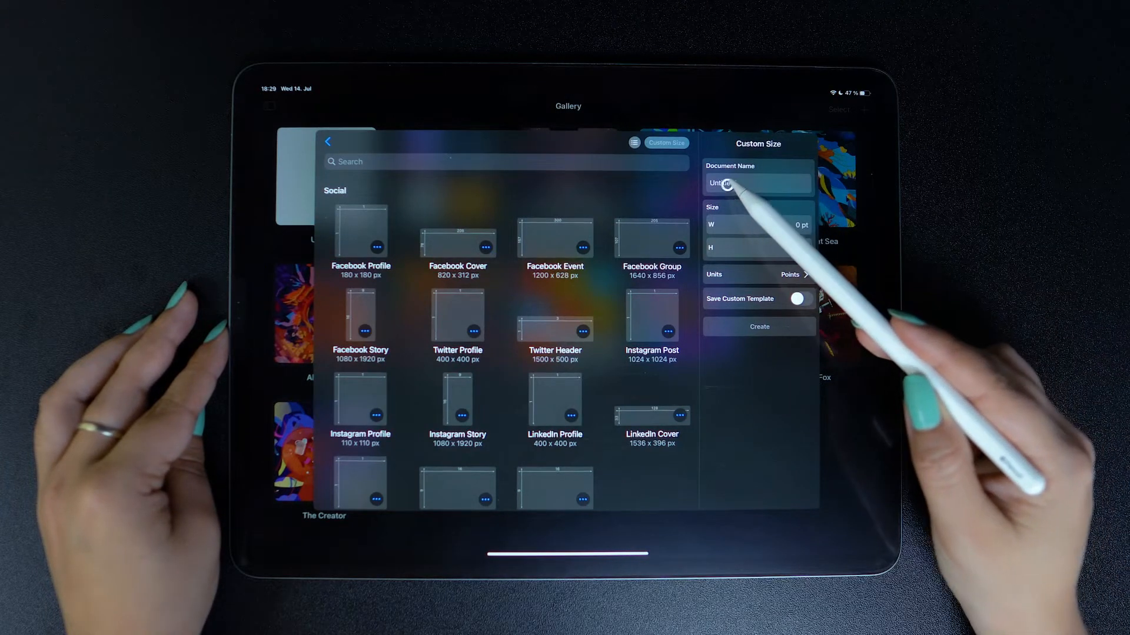
{"action": "left_click", "coordinate": [757, 183]}
{"action": "type", "text": "New doc"}
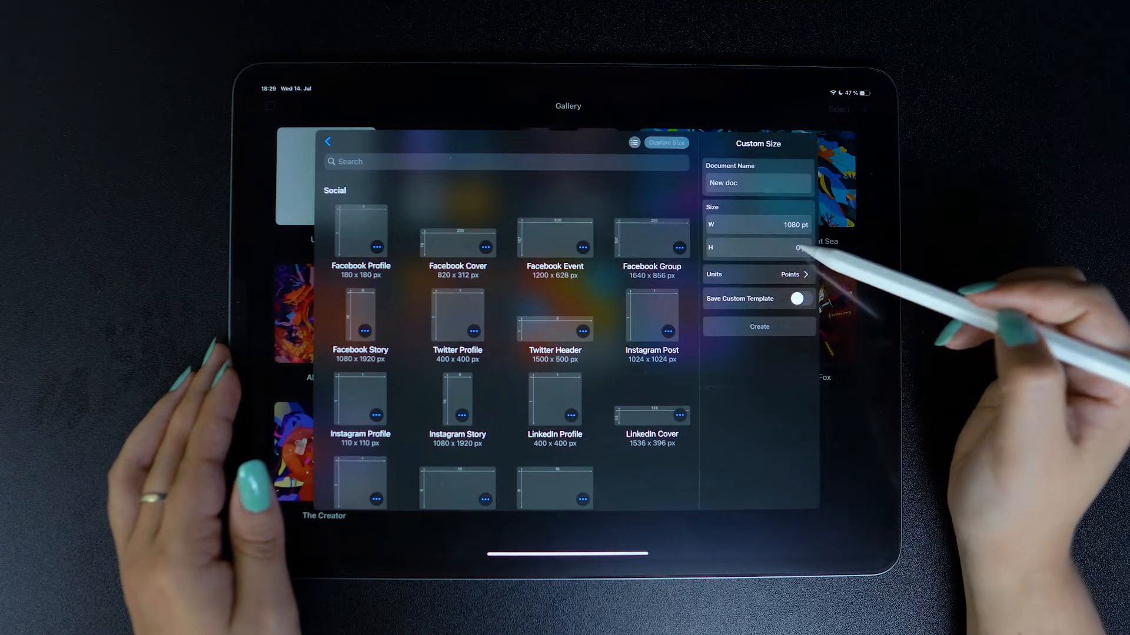
{"action": "left_click", "coordinate": [757, 248]}
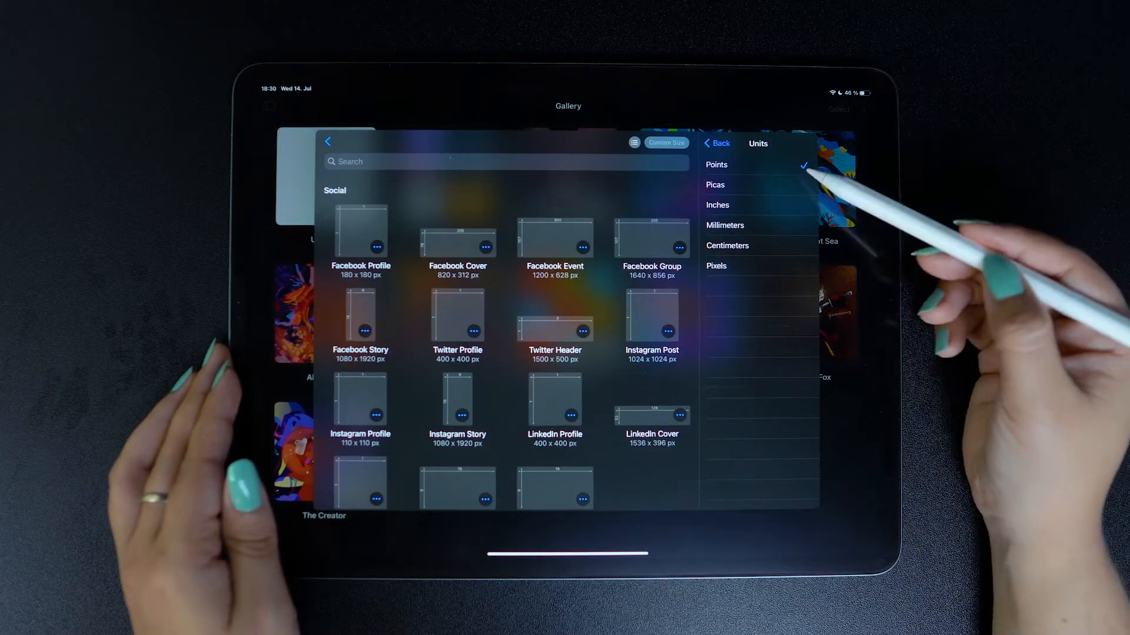
{"action": "left_click", "coordinate": [717, 144]}
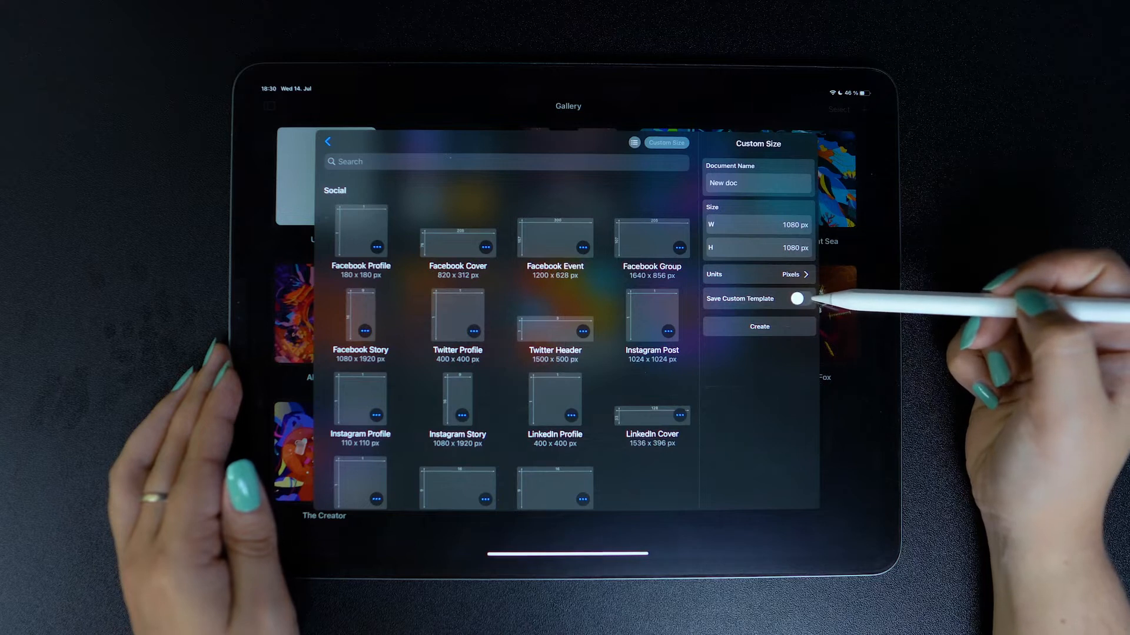
Step: Save the size as a custom template named 'Test ig' and create the 1080 × 1080 px document
{"action": "left_click", "coordinate": [796, 298]}
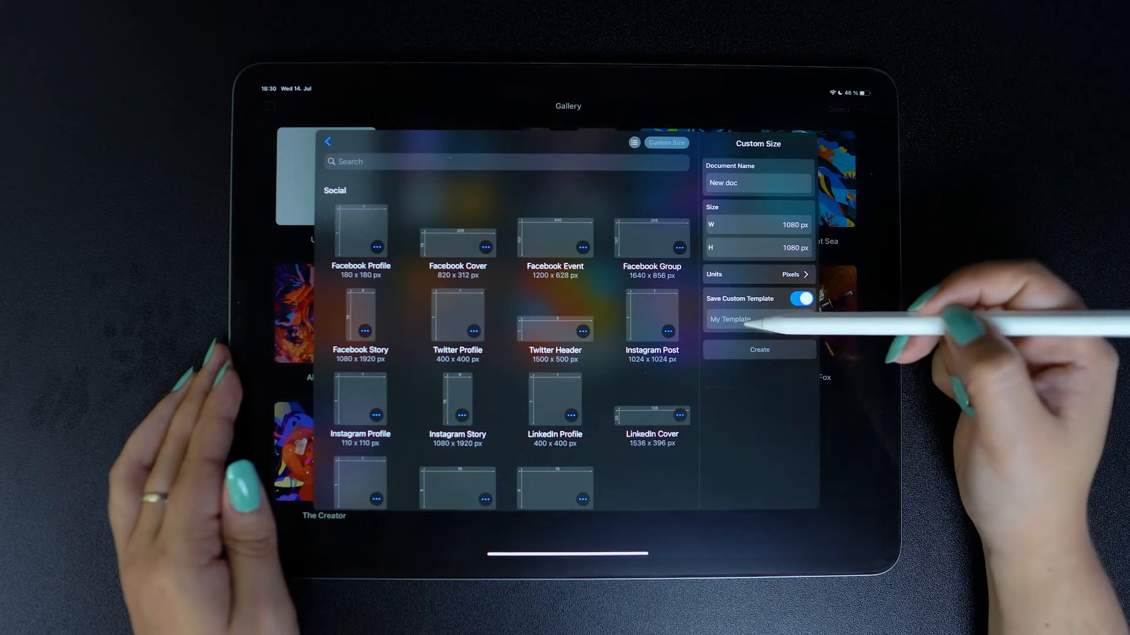
{"action": "left_click", "coordinate": [757, 320]}
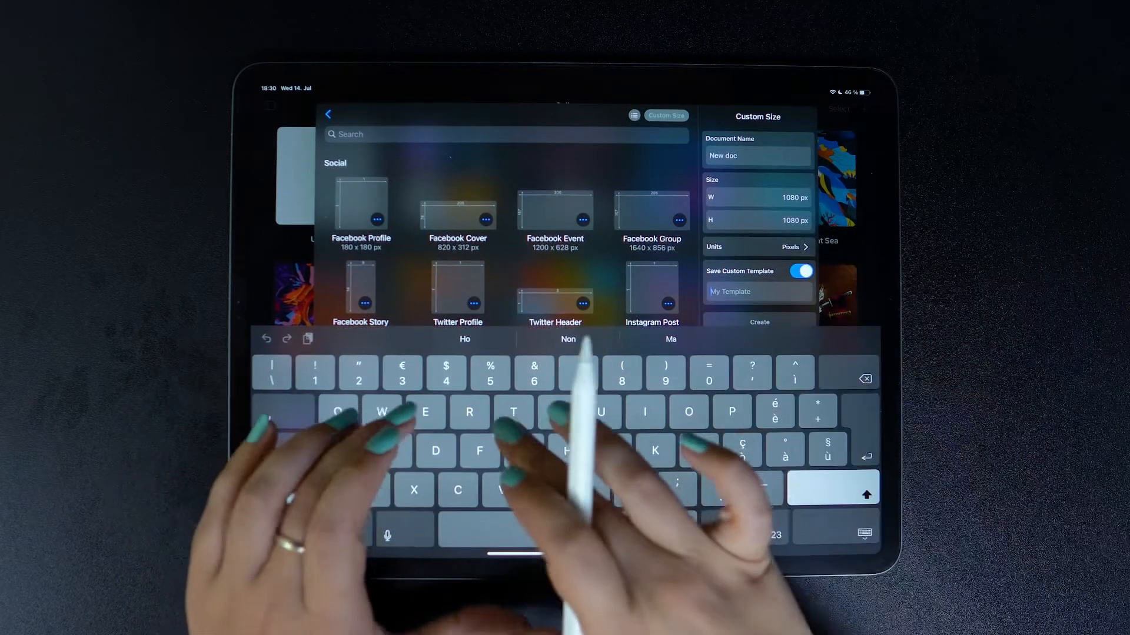
{"action": "type", "text": "Test"}
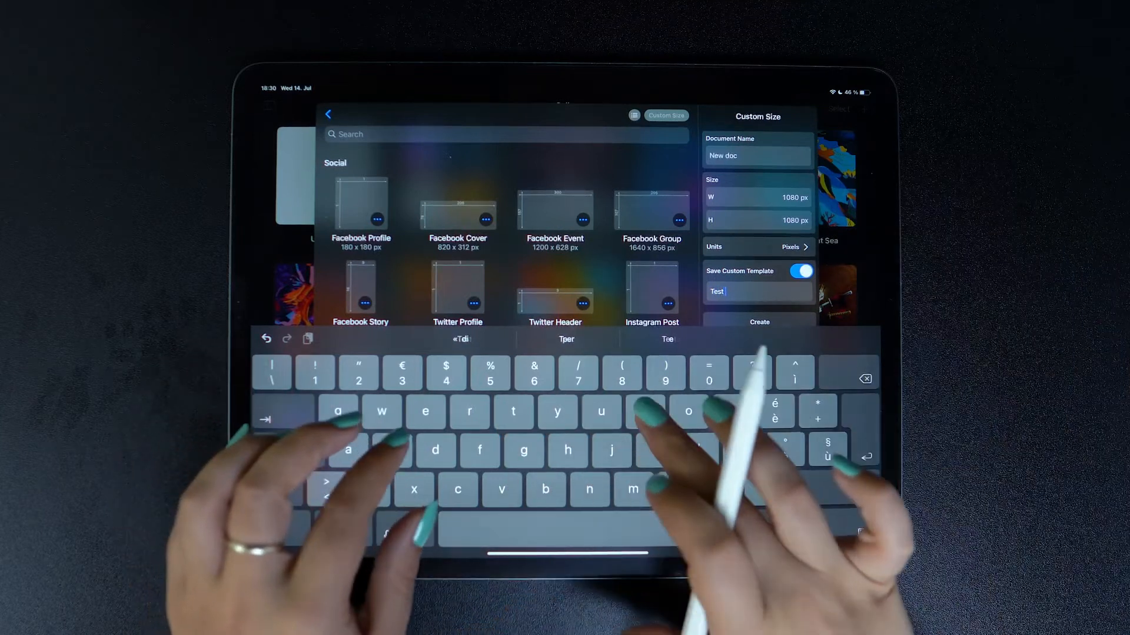
{"action": "type", "text": "ig"}
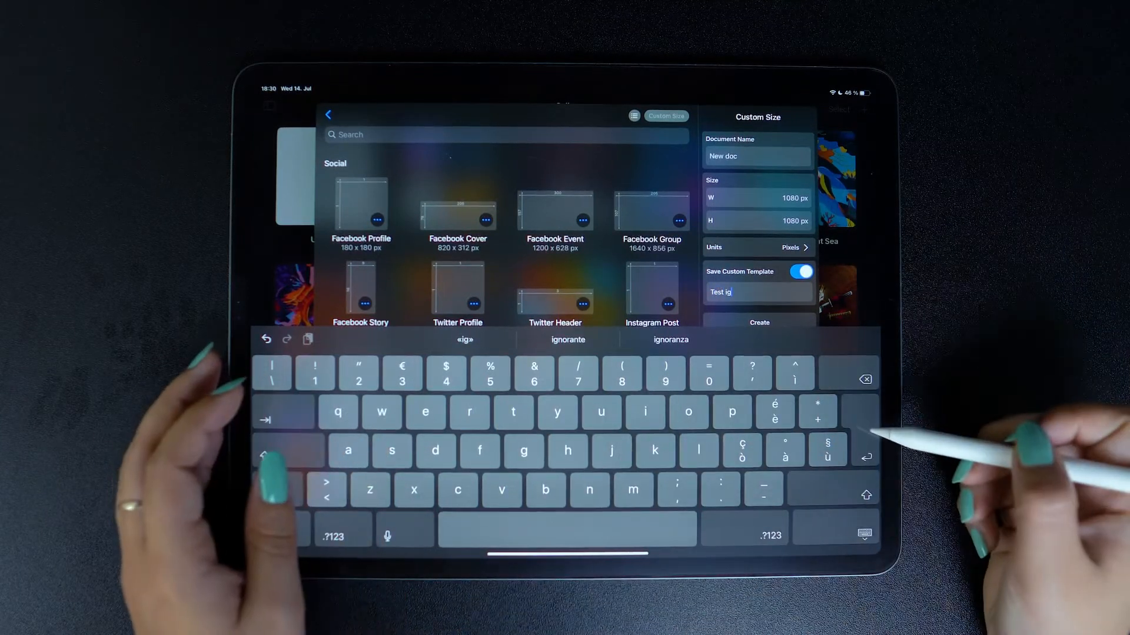
{"action": "left_click", "coordinate": [328, 113]}
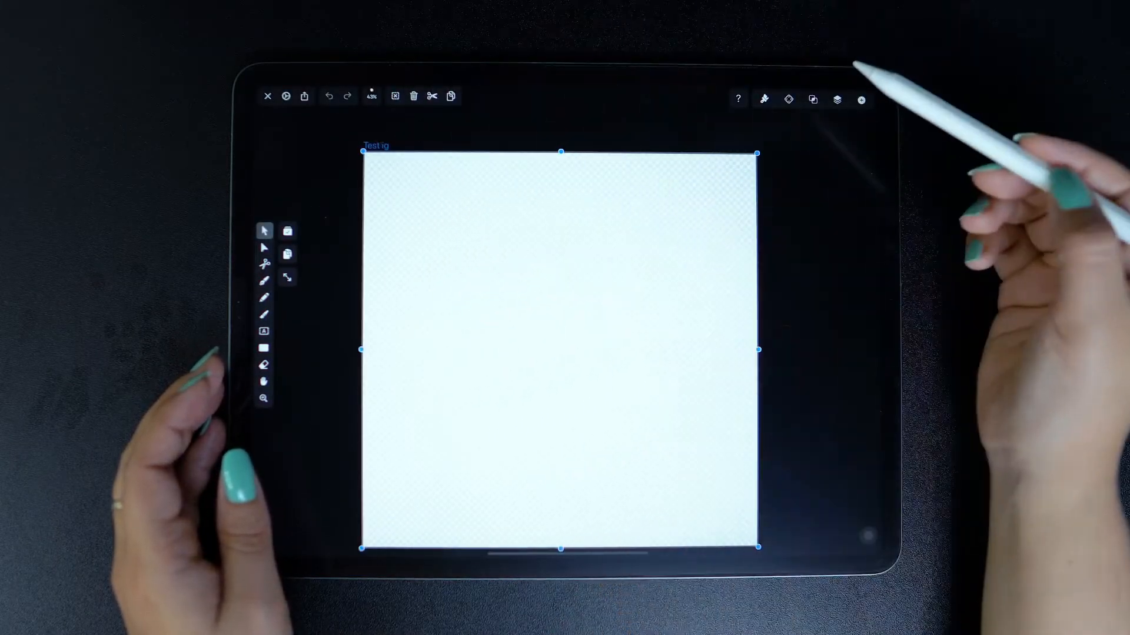
Step: Close the New doc document and return to the gallery
{"action": "left_click", "coordinate": [764, 99]}
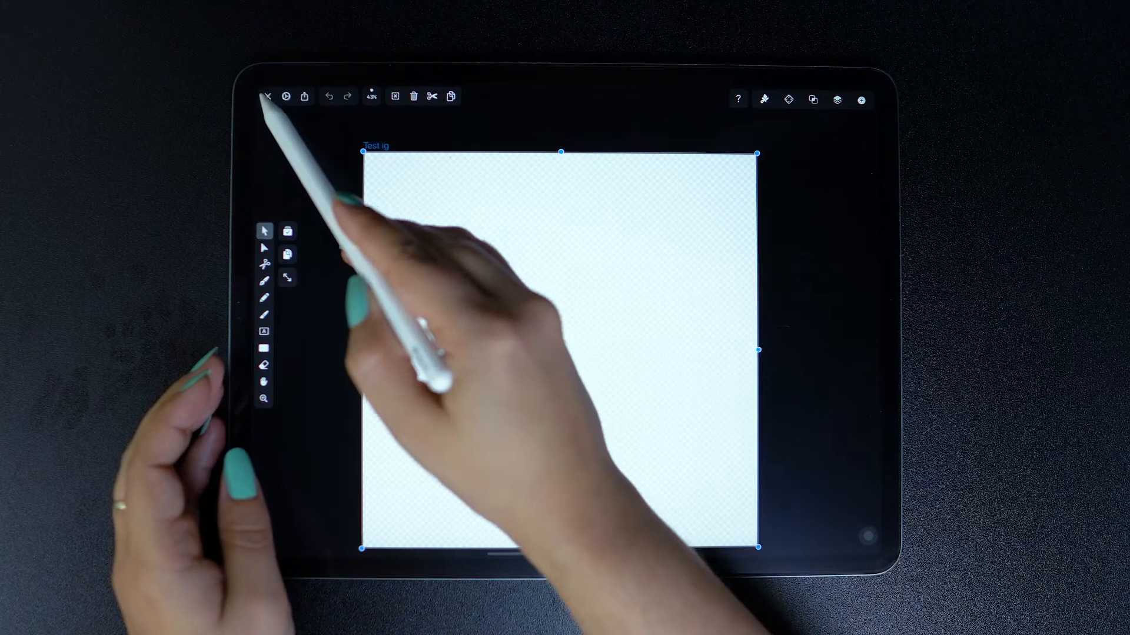
{"action": "left_click", "coordinate": [272, 96]}
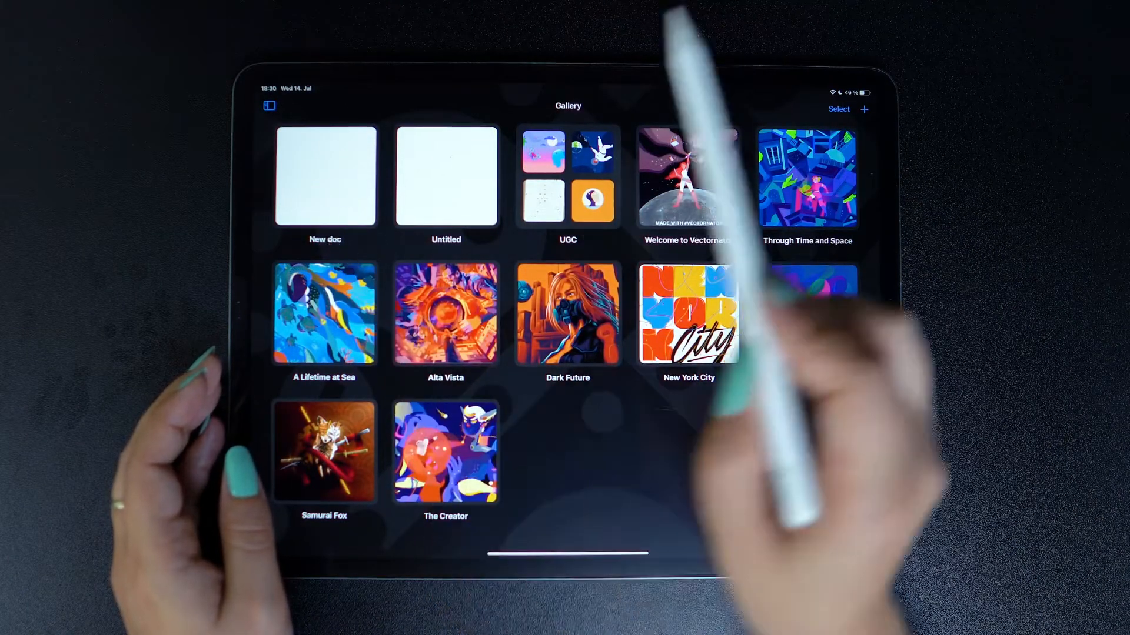
Step: Reopen the new-document presets, browse Custom and Resolutions, then list the Paper sizes
{"action": "left_click", "coordinate": [864, 108]}
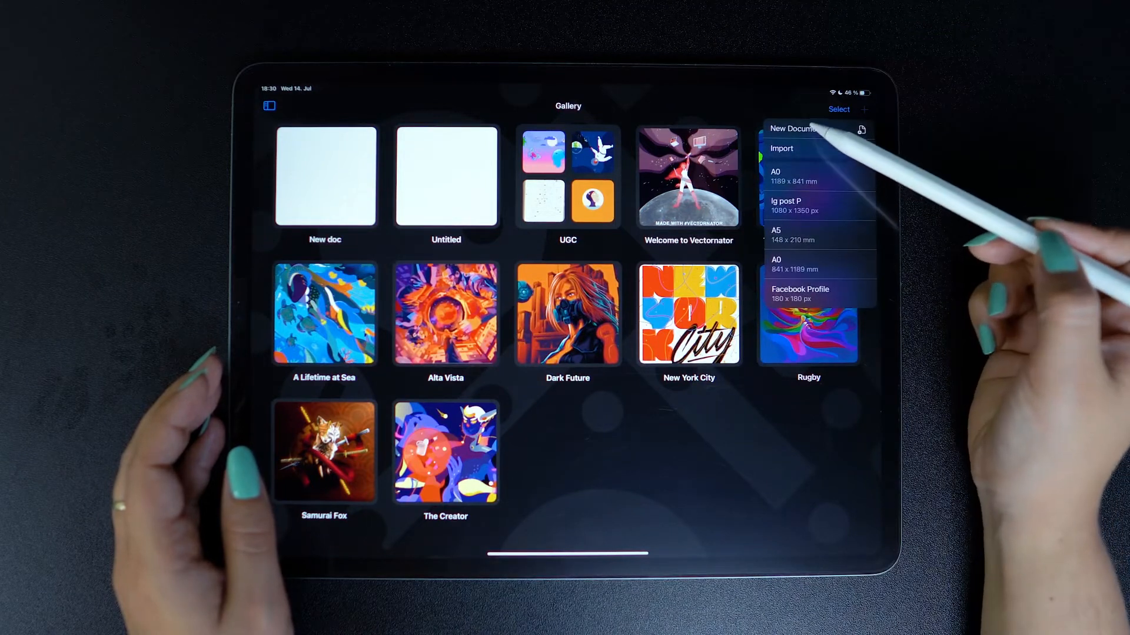
{"action": "left_click", "coordinate": [794, 129]}
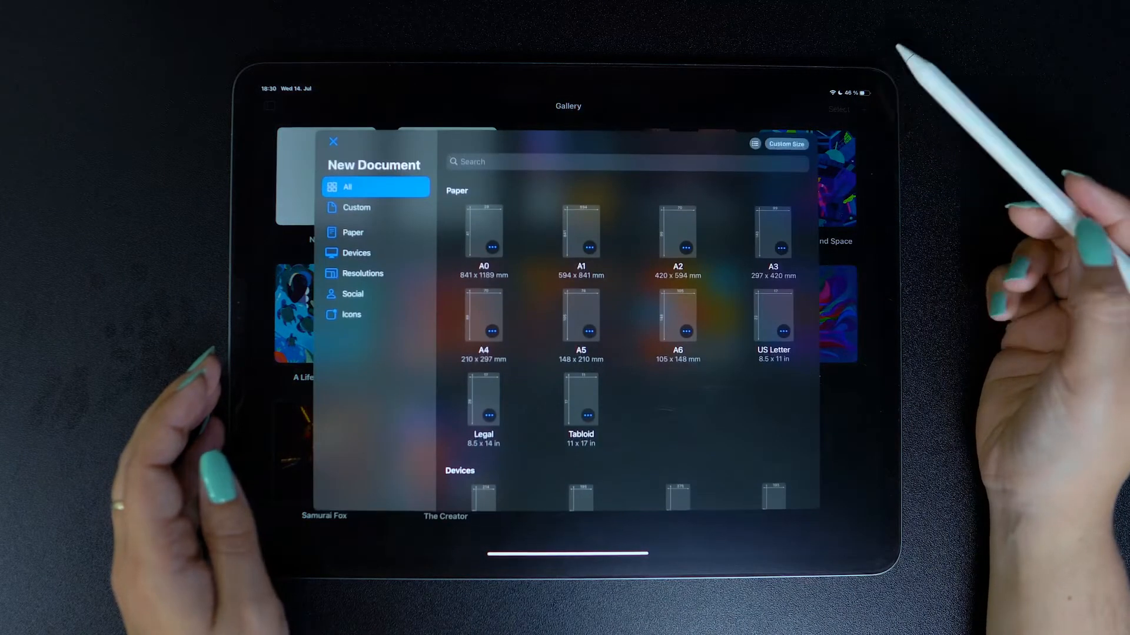
{"action": "left_click", "coordinate": [375, 207]}
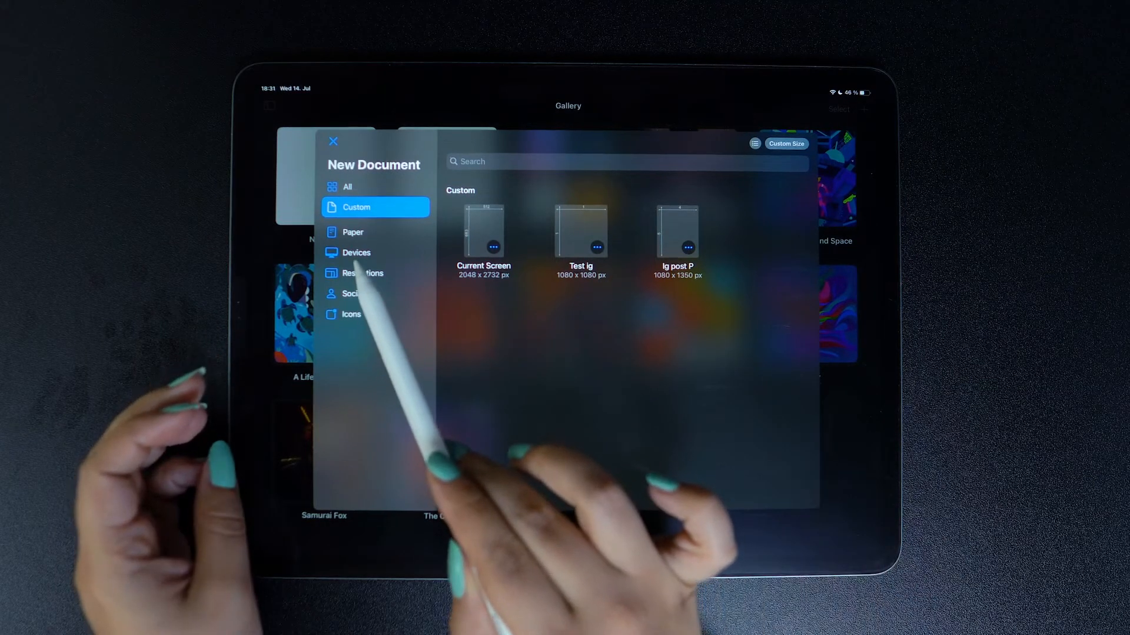
{"action": "left_click", "coordinate": [362, 273]}
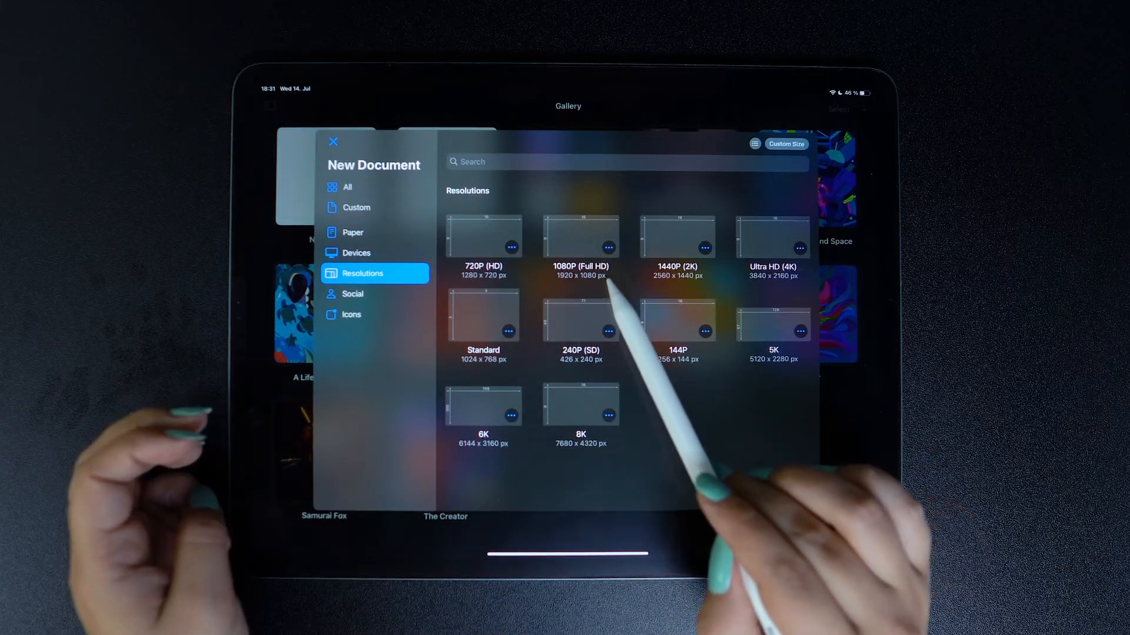
{"action": "mouse_move", "coordinate": [577, 238]}
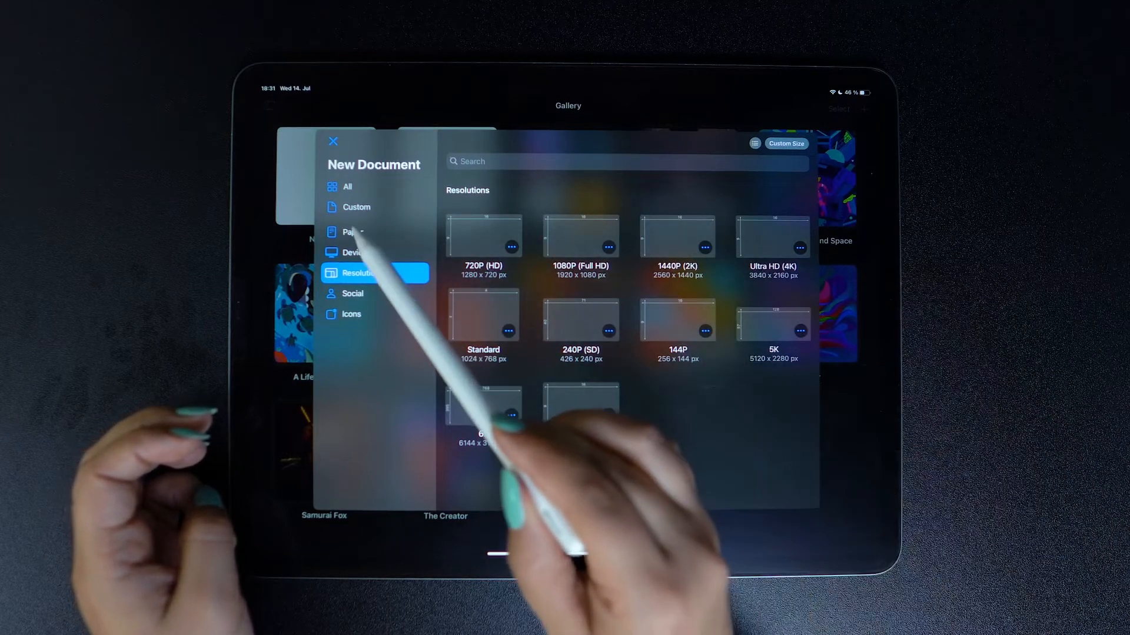
{"action": "left_click", "coordinate": [353, 232]}
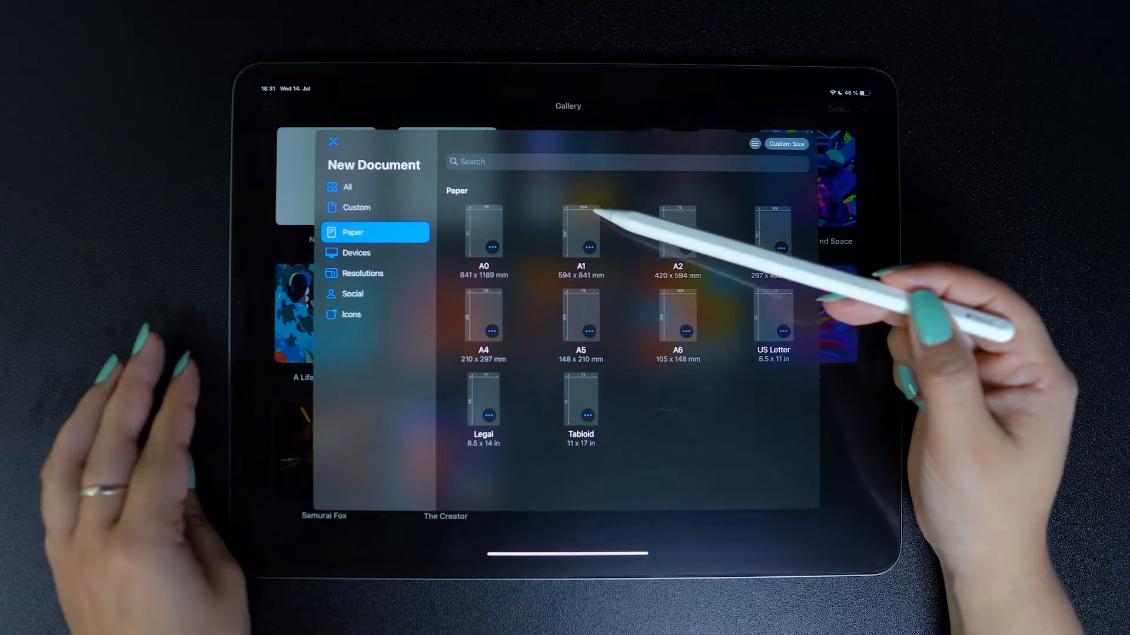
{"action": "mouse_move", "coordinate": [649, 288]}
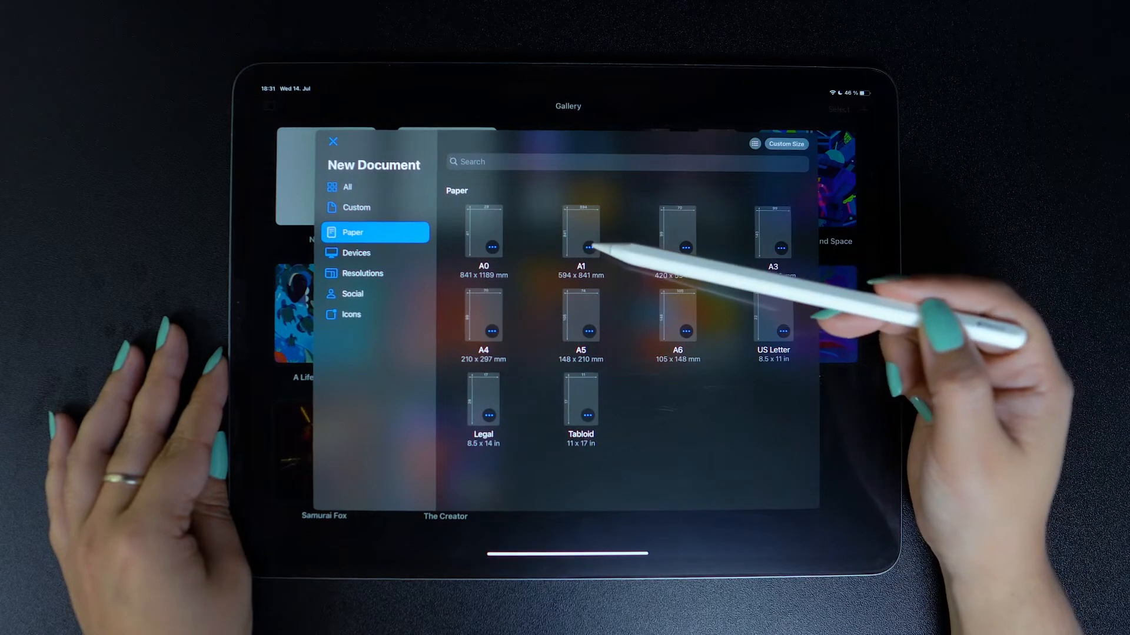
Step: Create a new blank A1 document (594 × 841 mm) from the paper template
{"action": "left_click", "coordinate": [581, 229]}
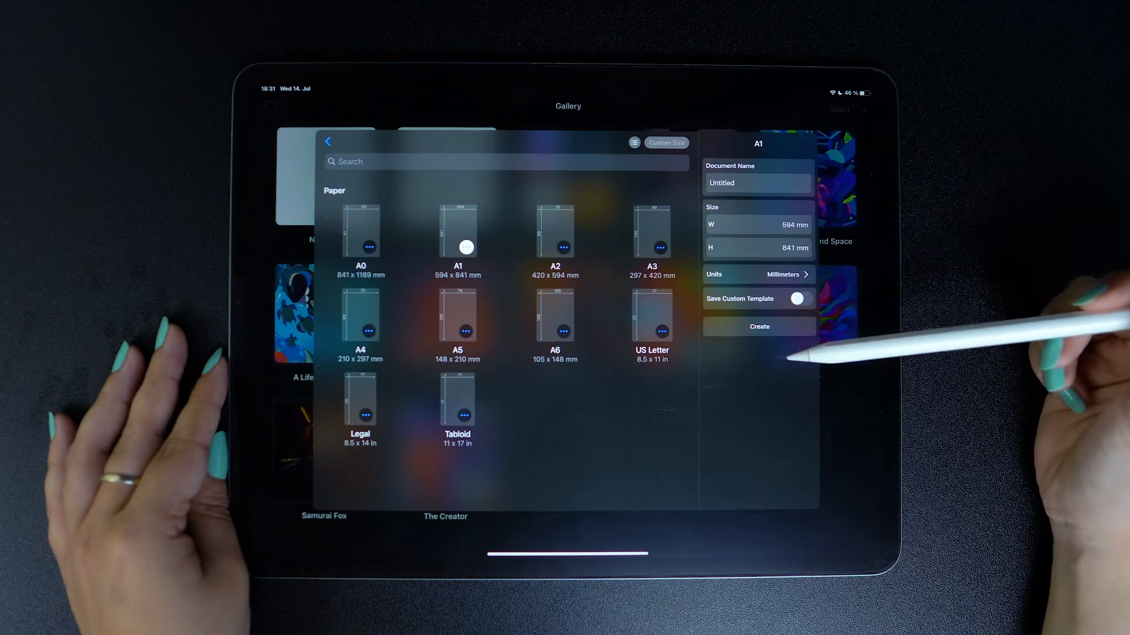
{"action": "left_click", "coordinate": [756, 225]}
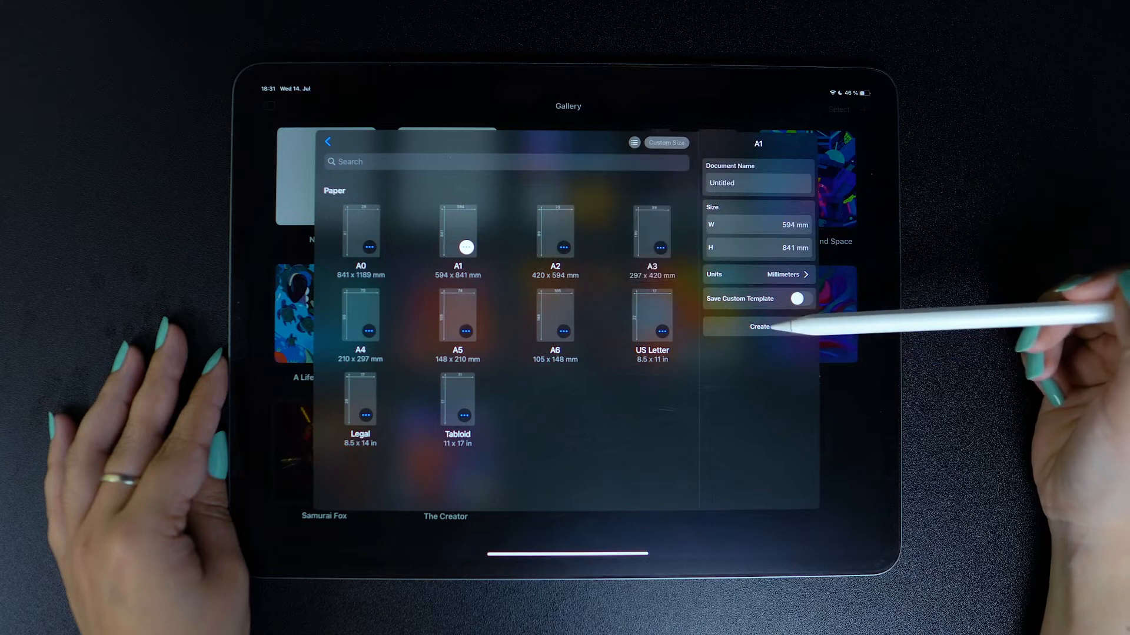
{"action": "left_click", "coordinate": [757, 327]}
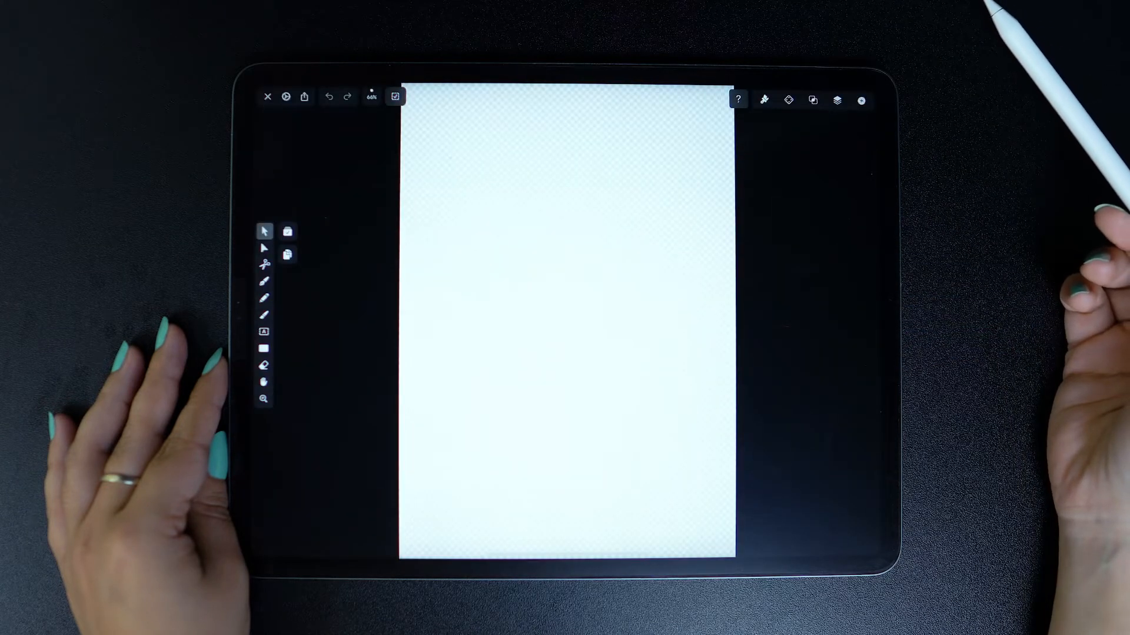